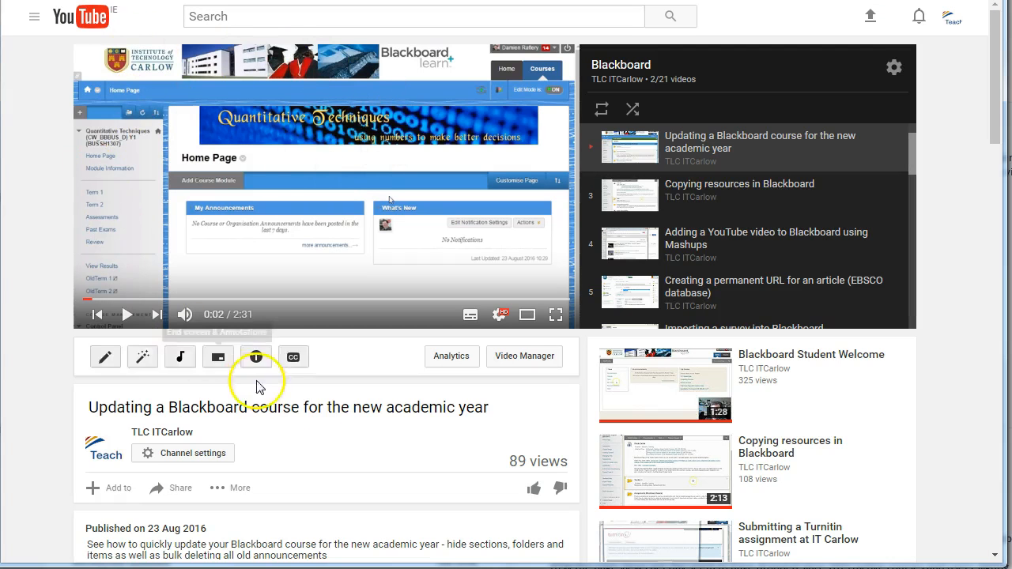
# - Copy the share link for 'Updating a Blackboard course for the new academic year'
pyautogui.click(179, 488)
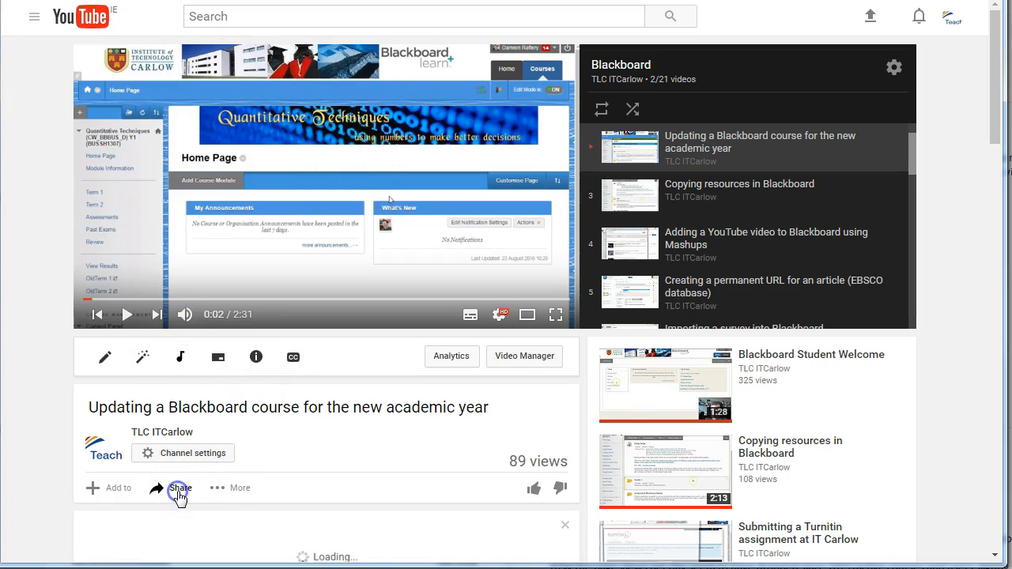
pyautogui.click(179, 487)
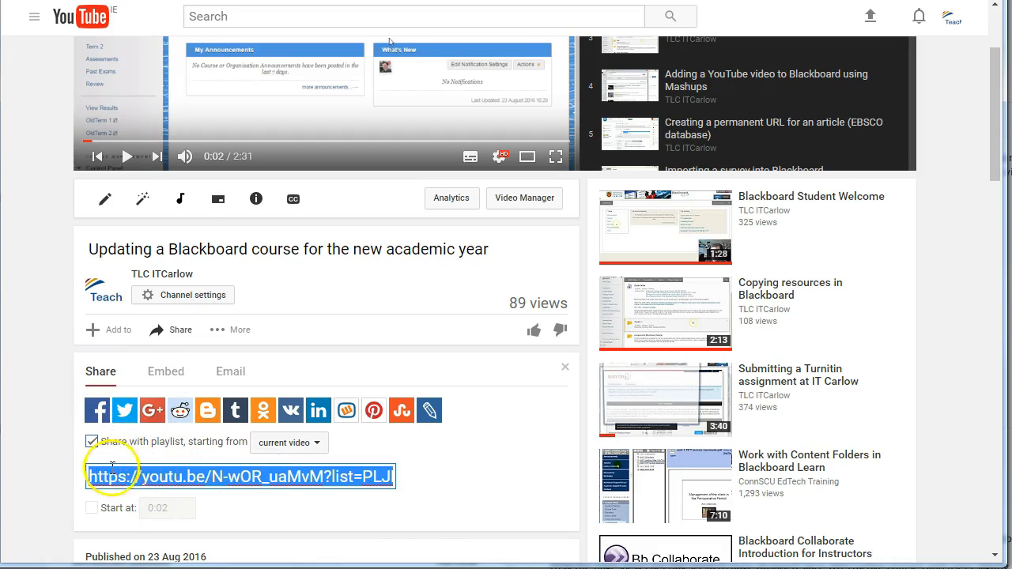
pyautogui.rightClick(115, 476)
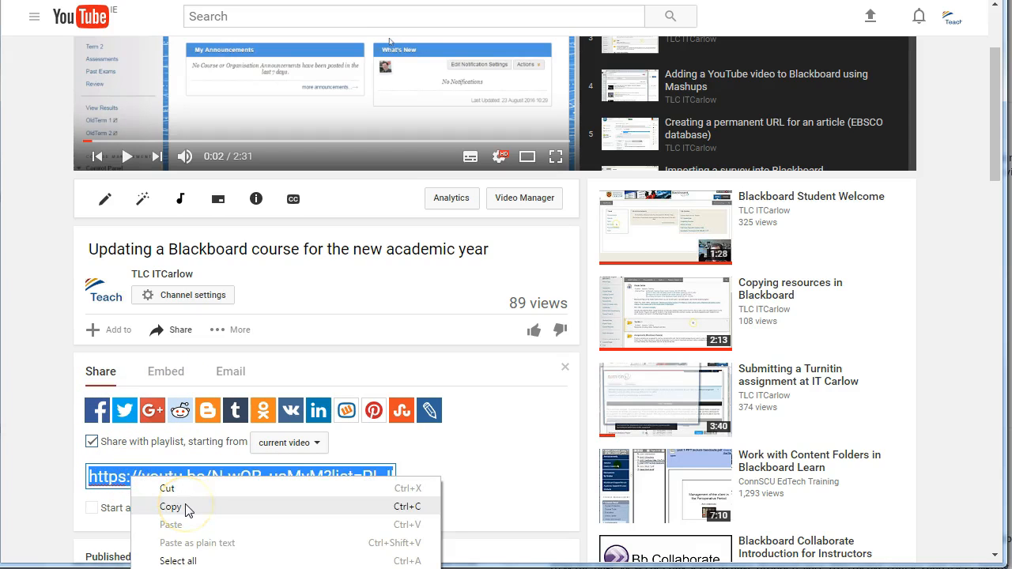
pyautogui.click(162, 505)
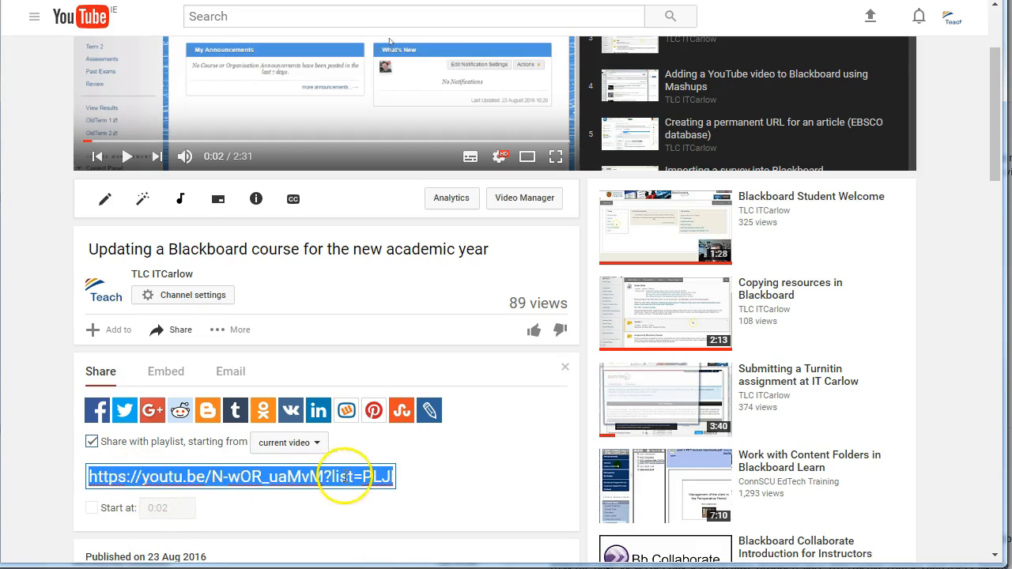
pyautogui.click(90, 441)
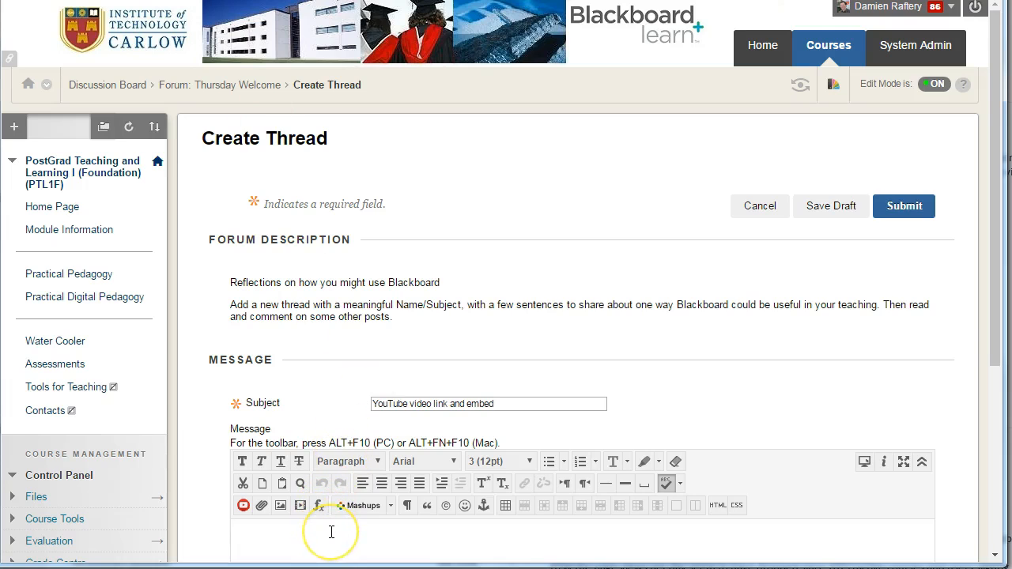
# - Type 'Link to YouTube video' as the thread message's first line
pyautogui.write('Link to')
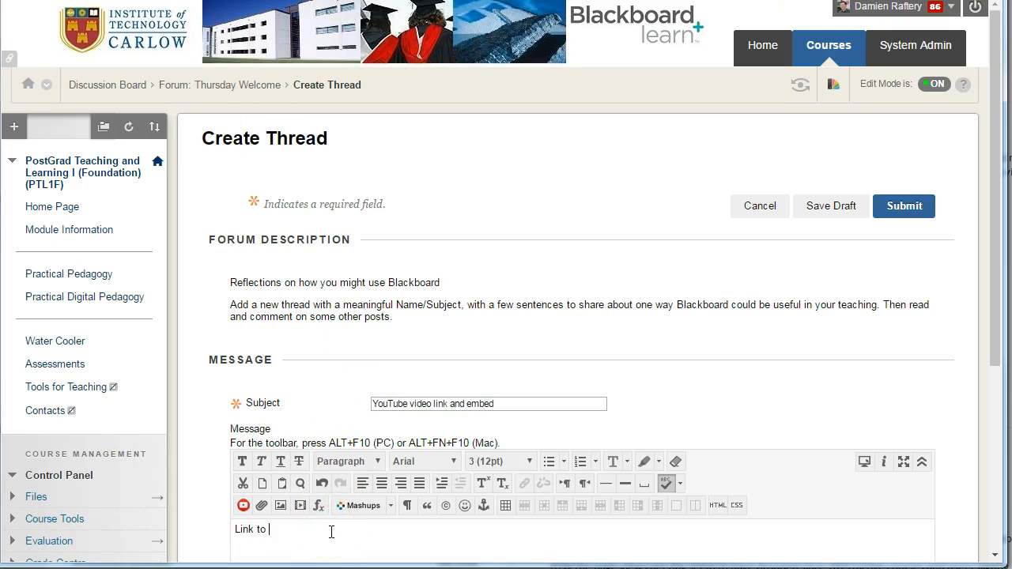
pyautogui.write('Yu')
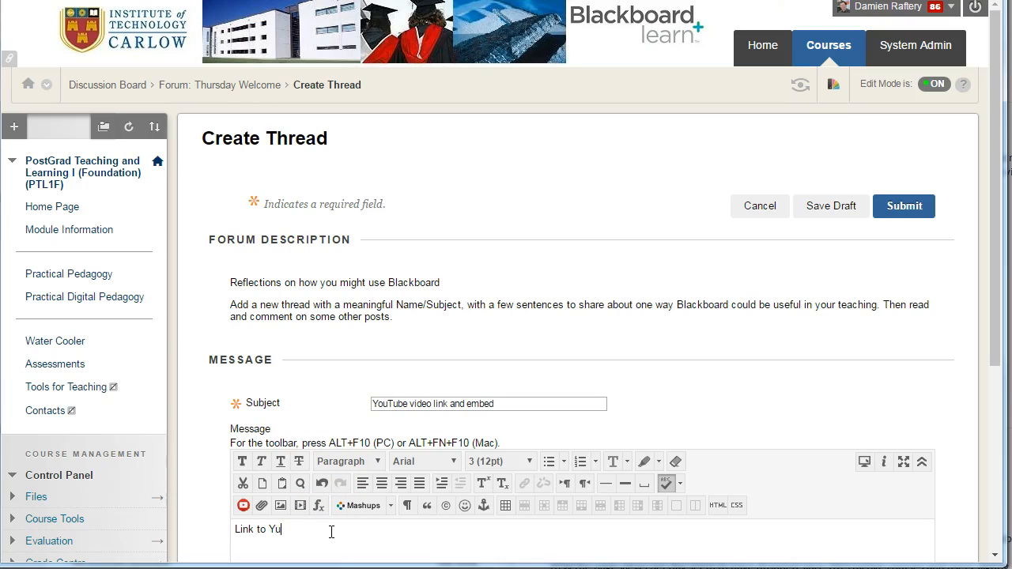
pyautogui.write('ouTube video')
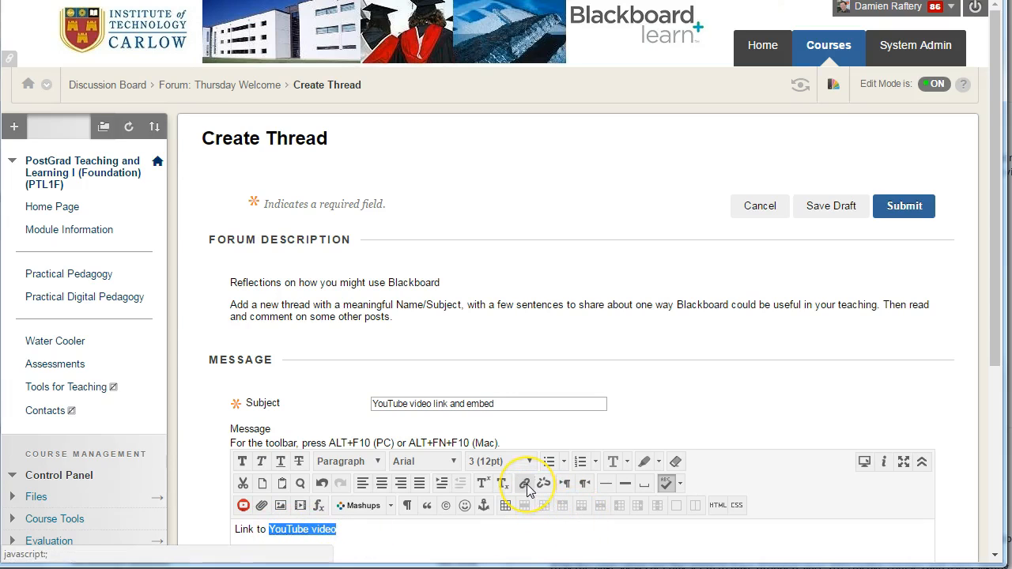
# - Link 'YouTube video' to the youtu.be URL with target Open in New Window (_blank)
pyautogui.click(524, 484)
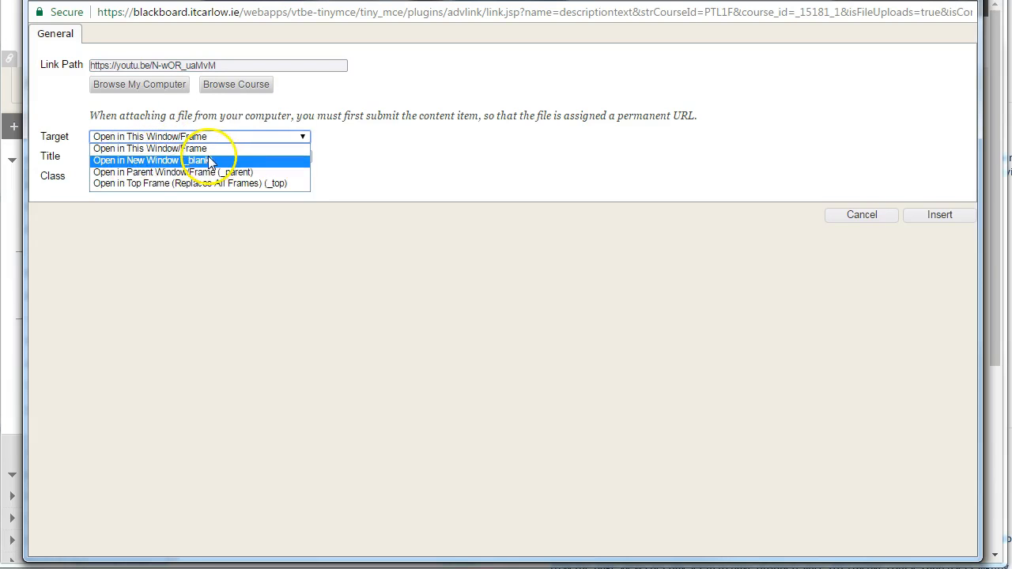
pyautogui.click(150, 160)
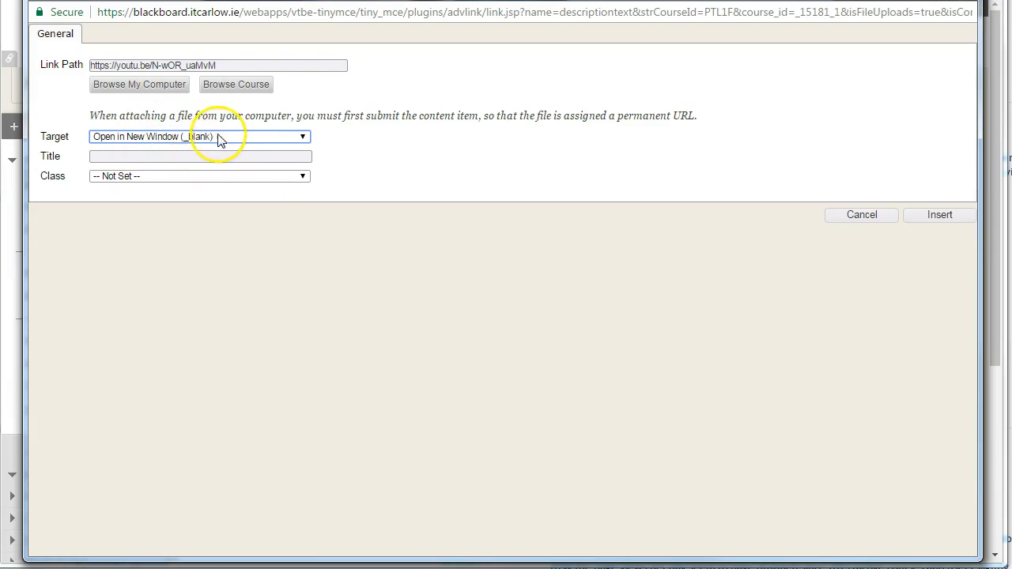
pyautogui.moveTo(838, 208)
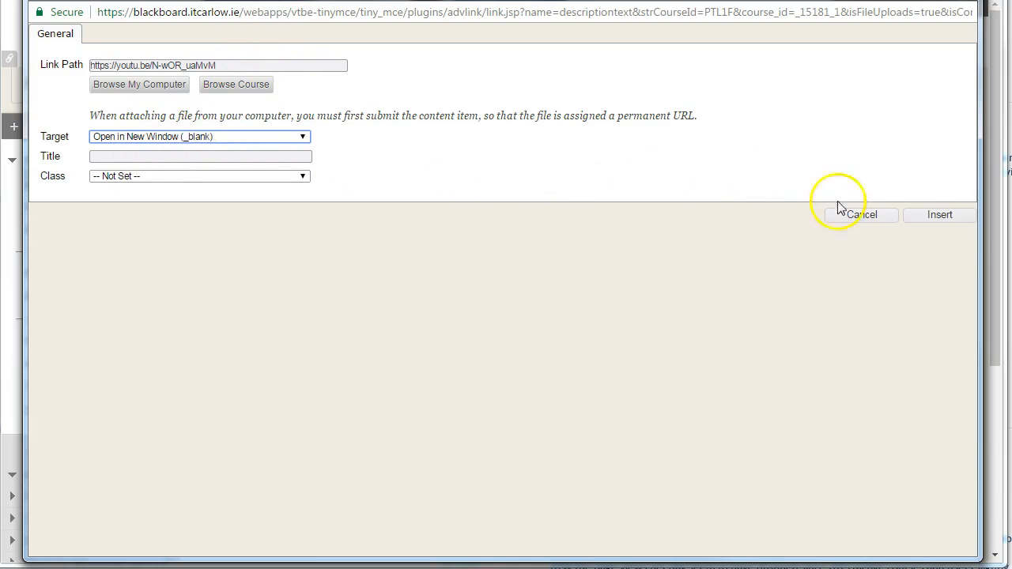
pyautogui.click(939, 214)
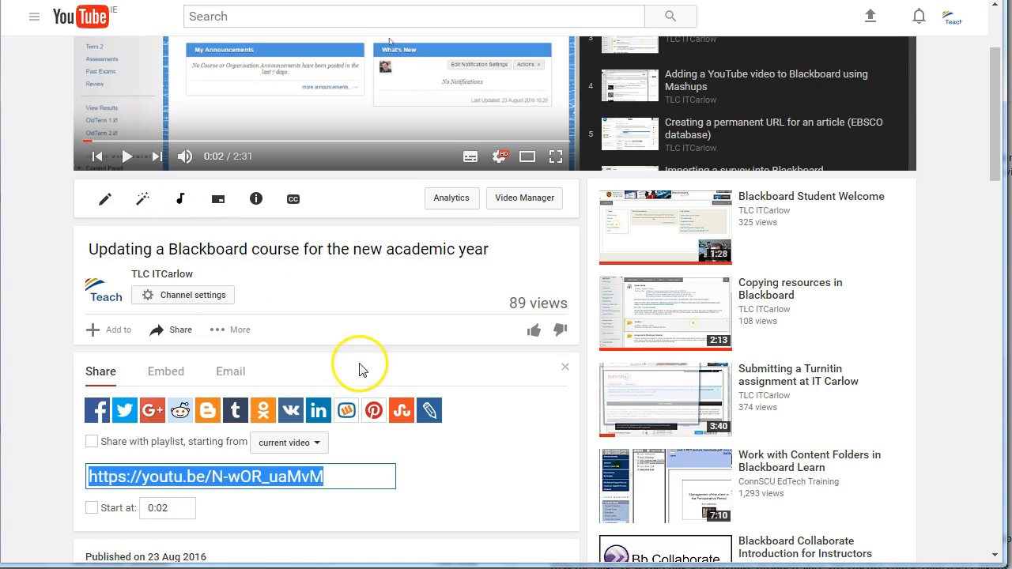
# - Copy the video's iframe embed code from YouTube's Embed share option
pyautogui.click(165, 372)
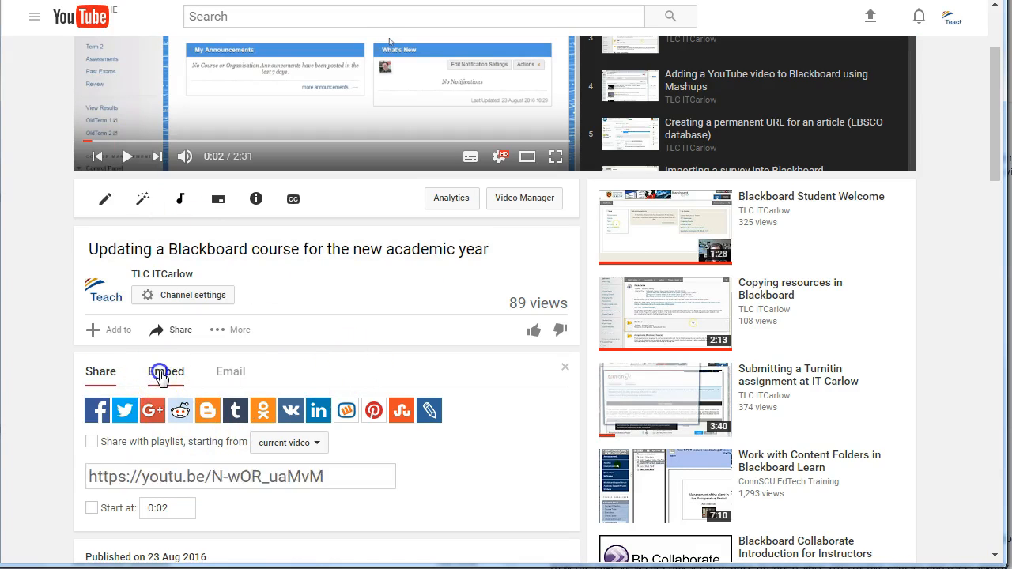
pyautogui.rightClick(227, 440)
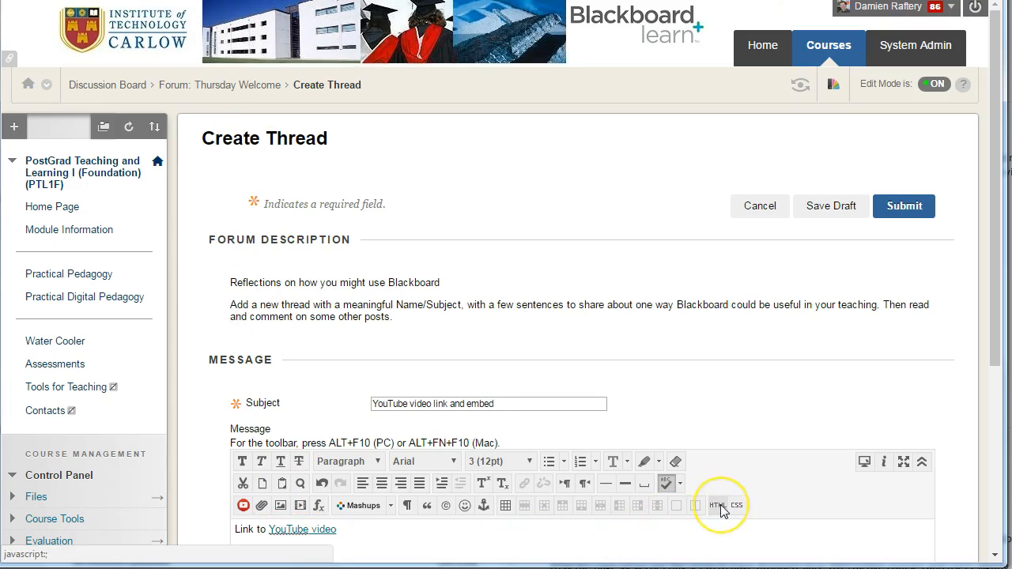
# - Paste the YouTube iframe code into the message HTML source below the link line
pyautogui.click(718, 505)
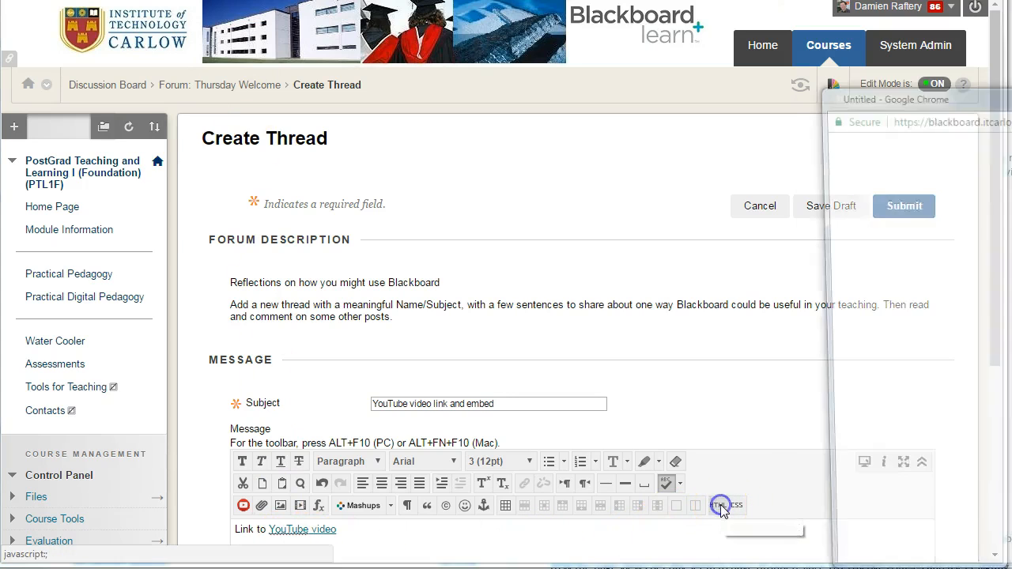
pyautogui.click(722, 505)
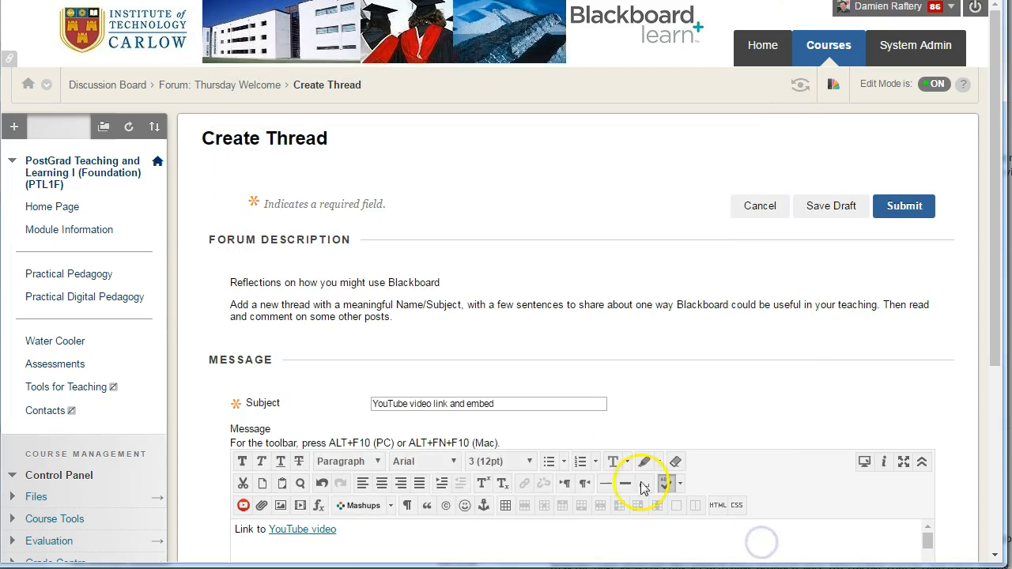
pyautogui.scroll(-3)
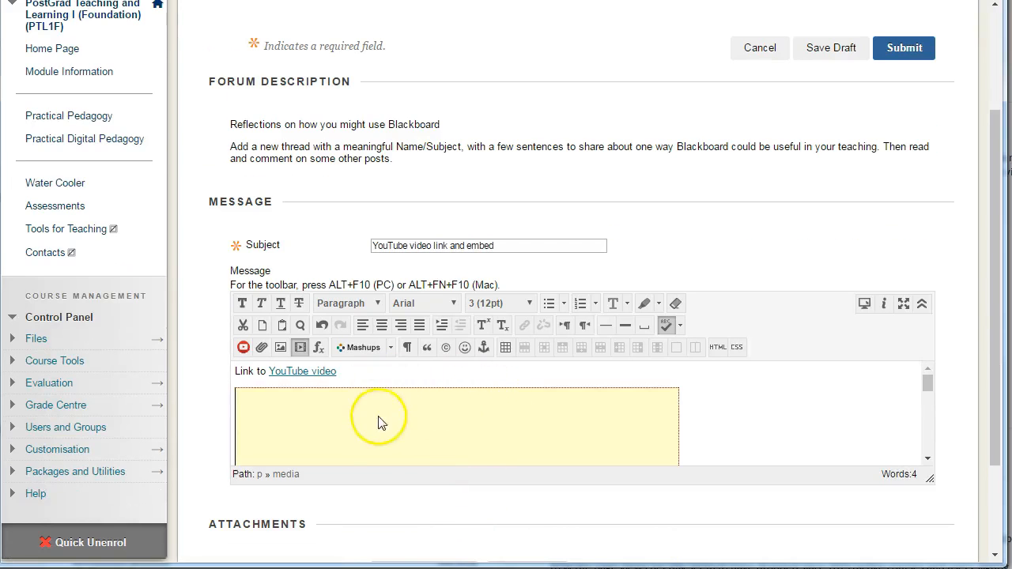
pyautogui.moveTo(860, 147)
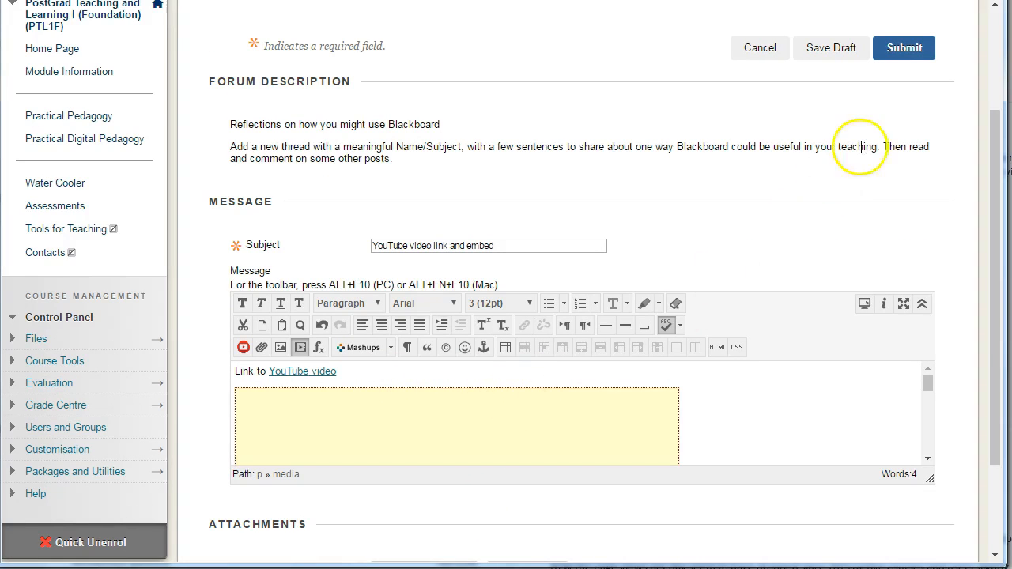
# - Submit the thread 'YouTube video link and embed'
pyautogui.click(907, 48)
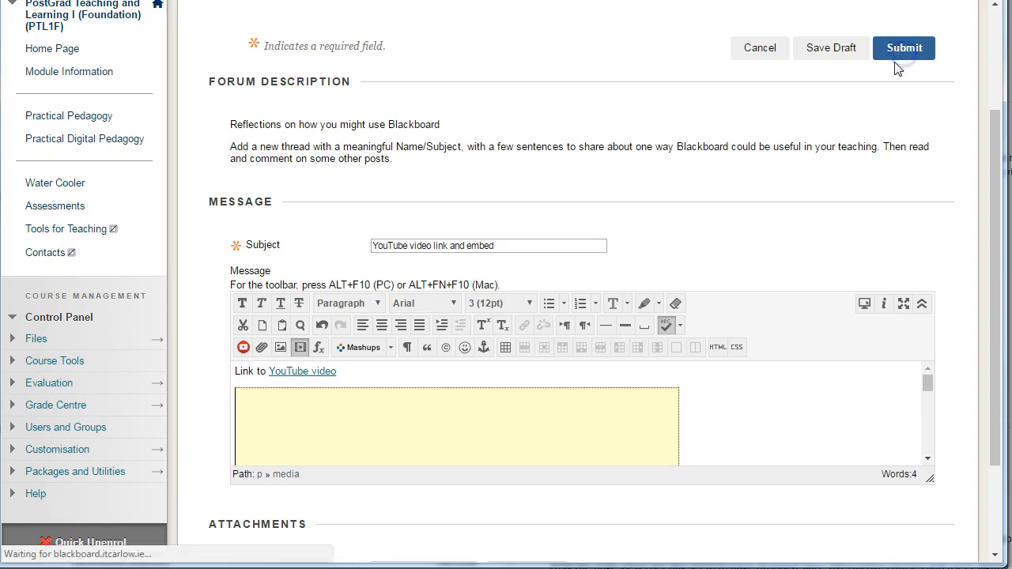
pyautogui.click(907, 48)
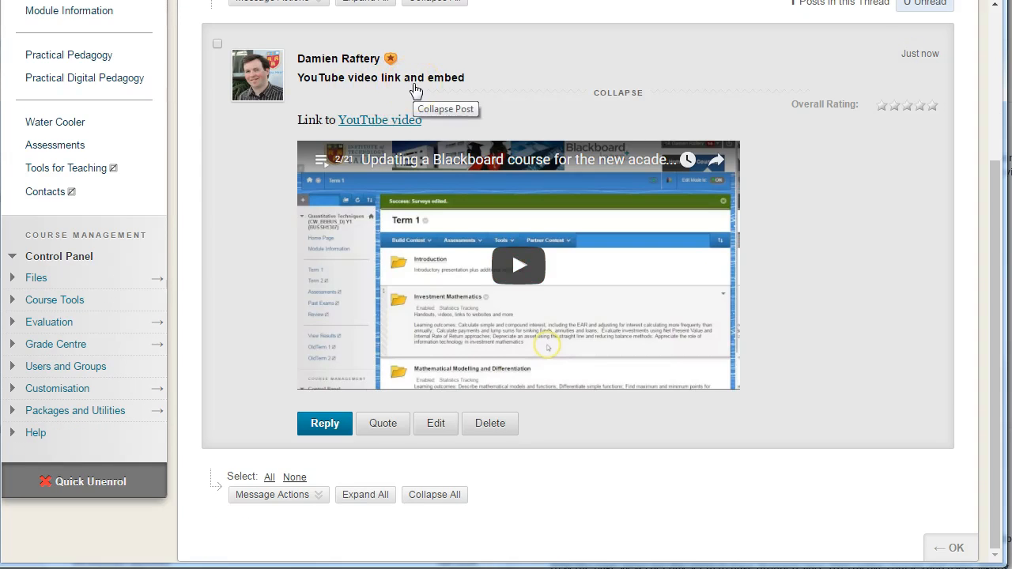
pyautogui.moveTo(376, 127)
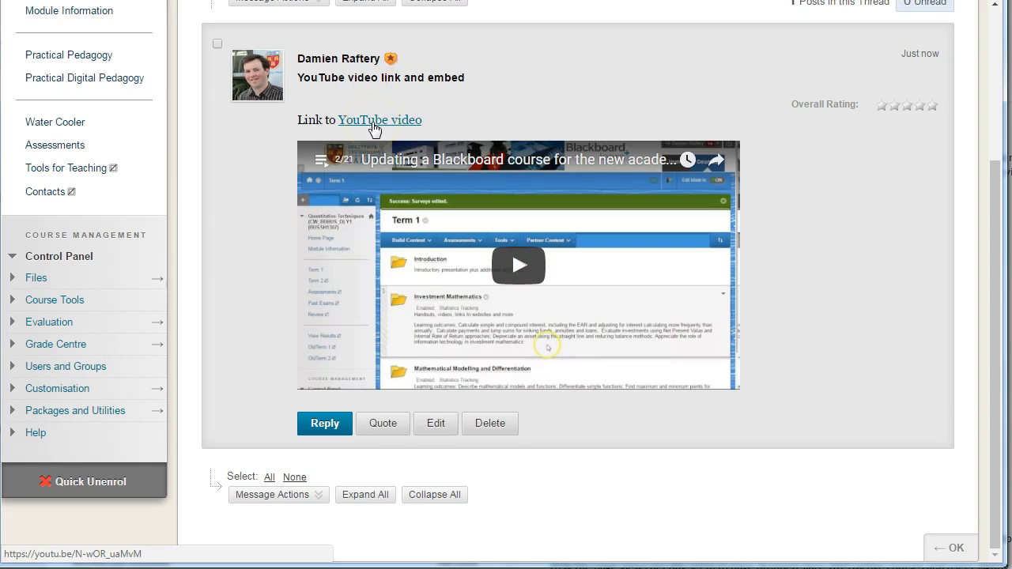
pyautogui.moveTo(515, 267)
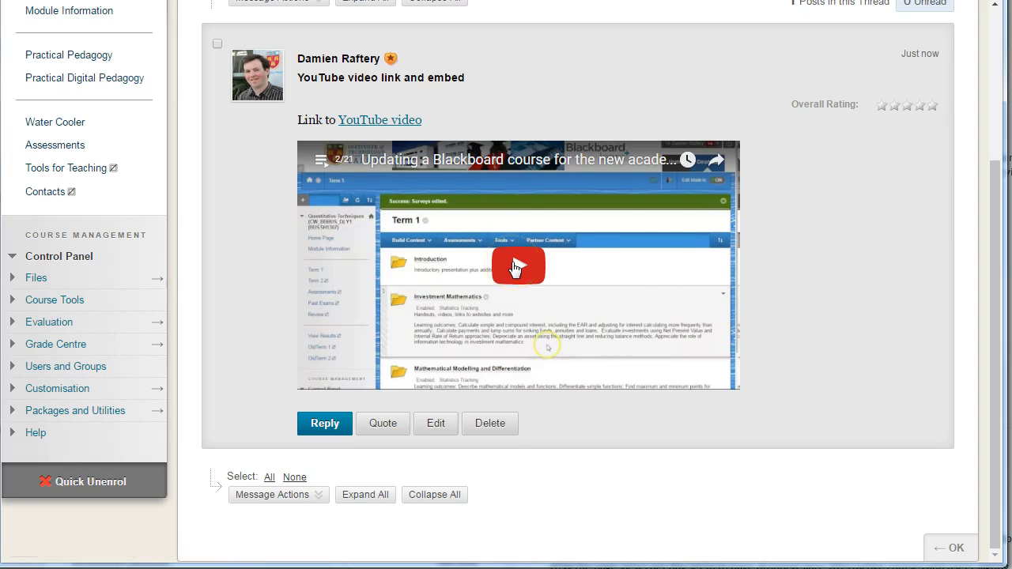